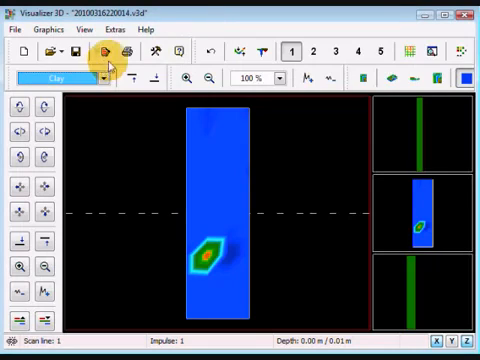
# Step: Set the scan's soil type to Standard / Unknown instead of Clay
pyautogui.click(96, 76)
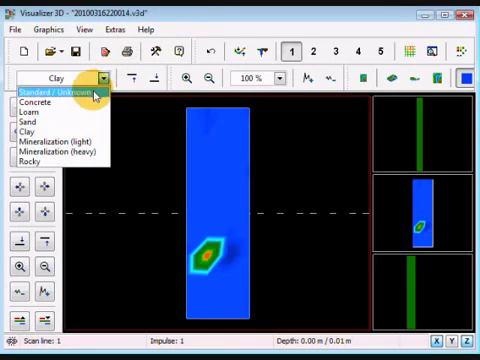
pyautogui.click(52, 96)
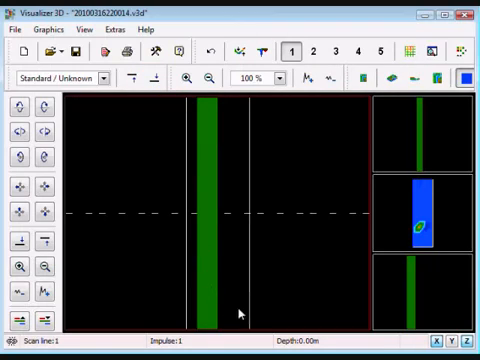
pyautogui.moveTo(236, 212)
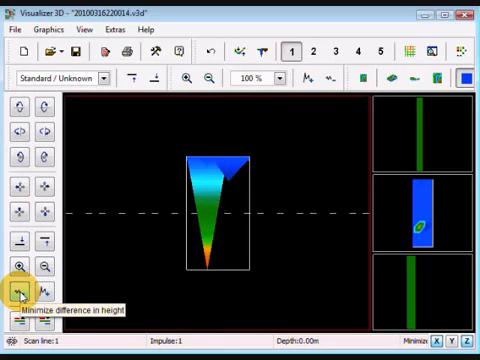
pyautogui.moveTo(84, 248)
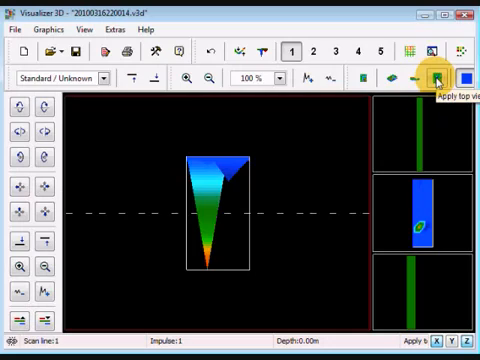
# Step: Switch back to the top view showing the blue scan with its coloured anomaly spot
pyautogui.click(434, 76)
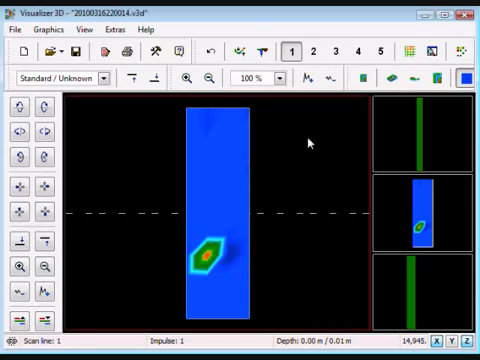
pyautogui.click(292, 50)
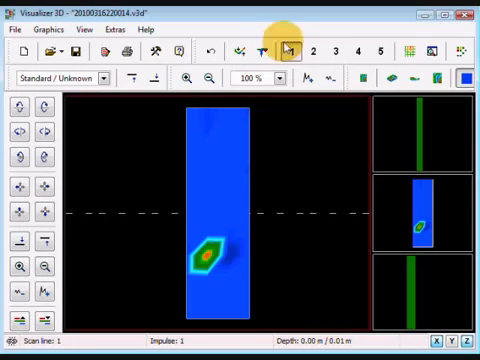